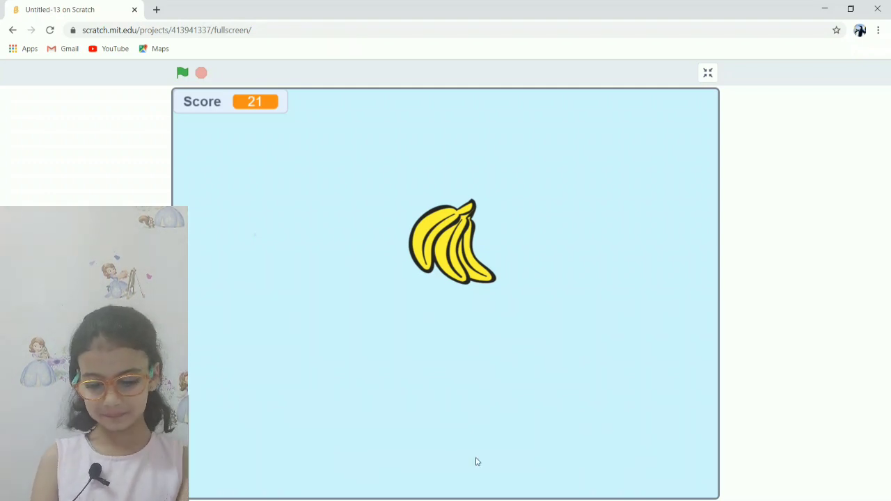
pyautogui.moveTo(174, 179)
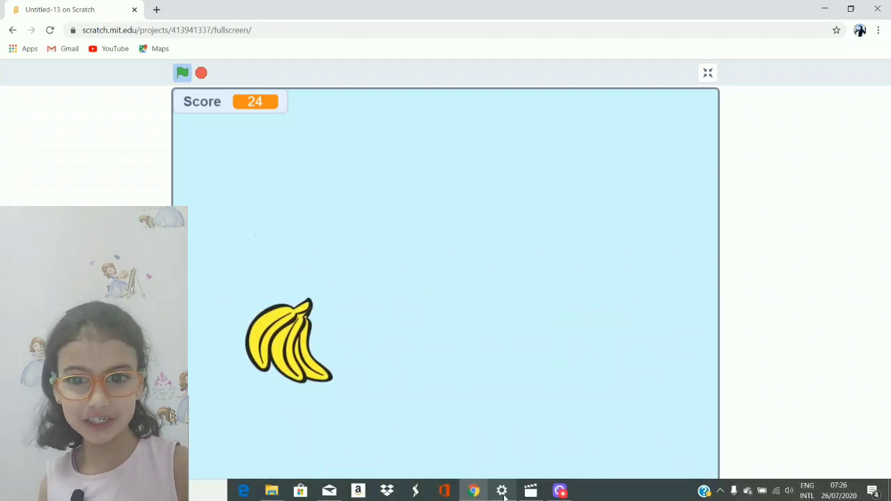
# Exit the full-screen banana game view to return to the project editor
pyautogui.click(708, 72)
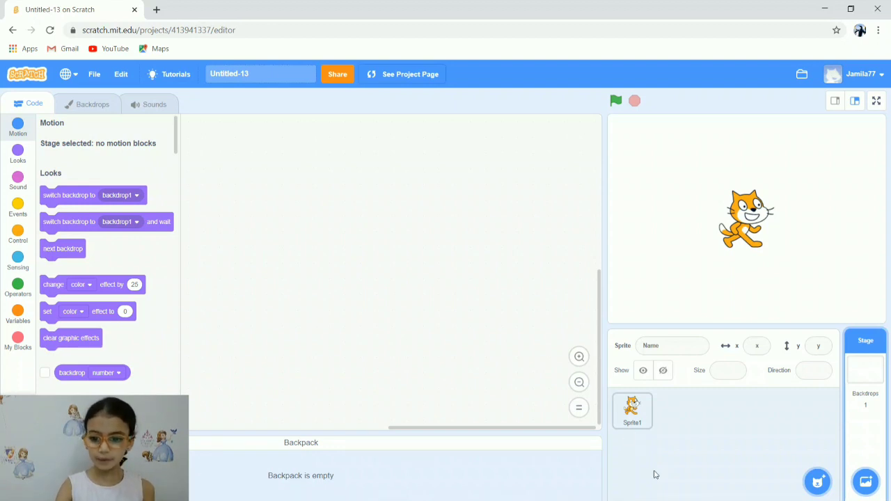
# Open the backdrop library from the Stage panel
pyautogui.click(632, 409)
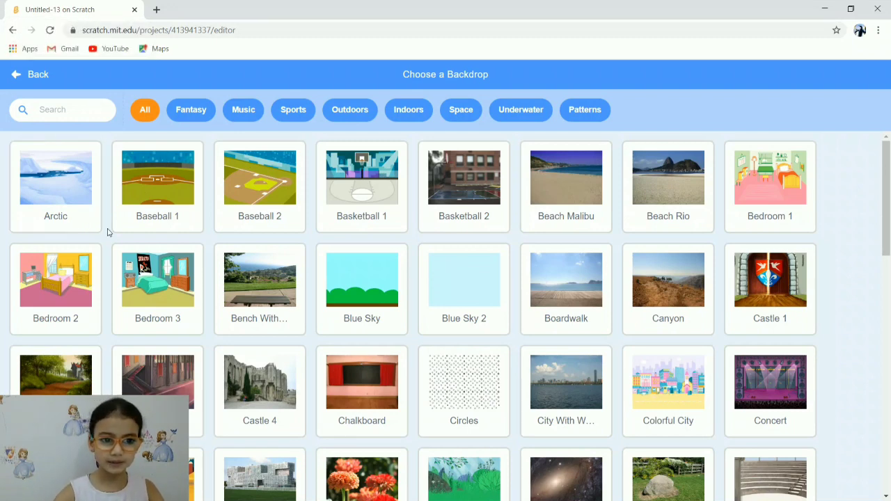
# Choose Blue Sky 2 from the library as the stage backdrop
pyautogui.click(361, 382)
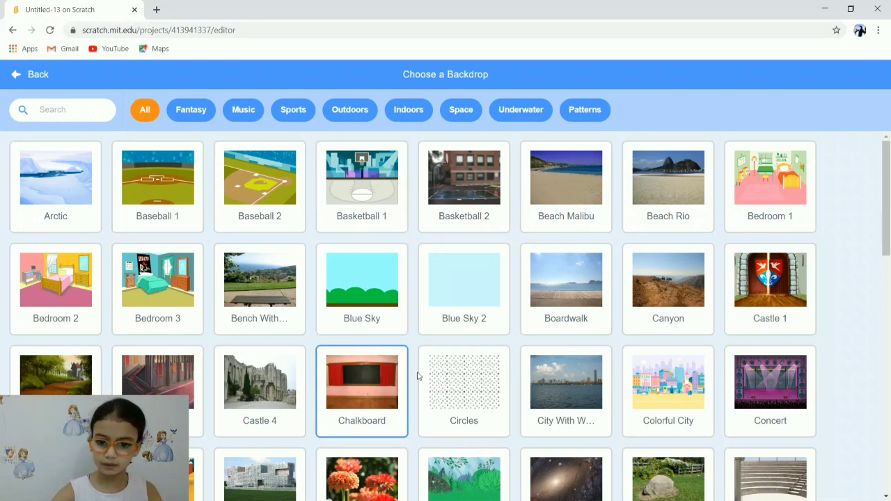
pyautogui.click(361, 381)
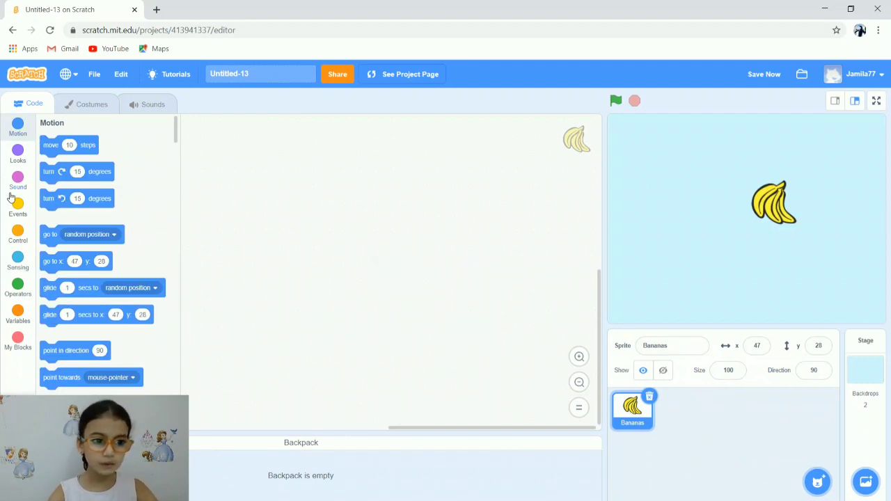
# Build a 'when green flag clicked' script with a 'move 8 steps' block beneath it
pyautogui.click(17, 208)
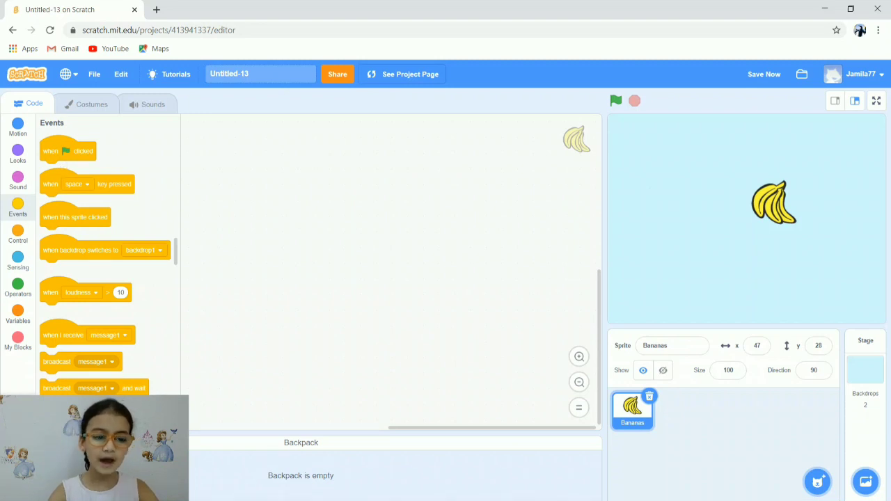
pyautogui.moveTo(68, 151); pyautogui.dragTo(232, 173)
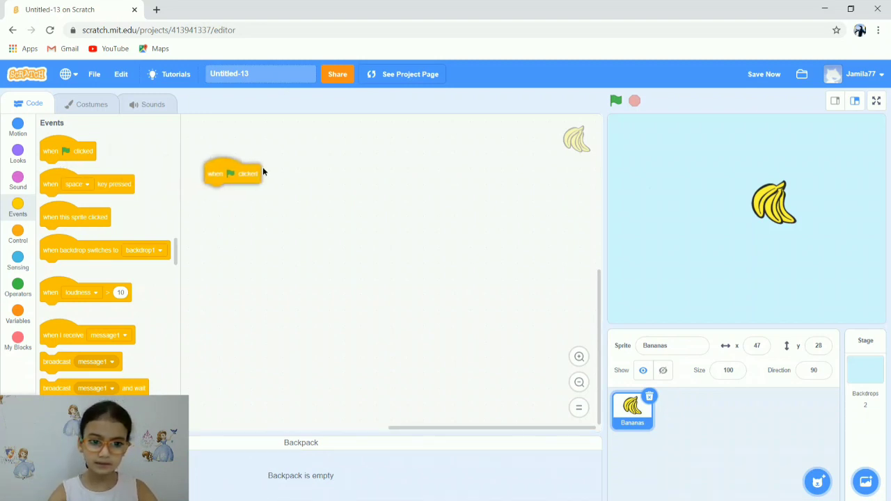
pyautogui.moveTo(234, 173); pyautogui.dragTo(264, 164)
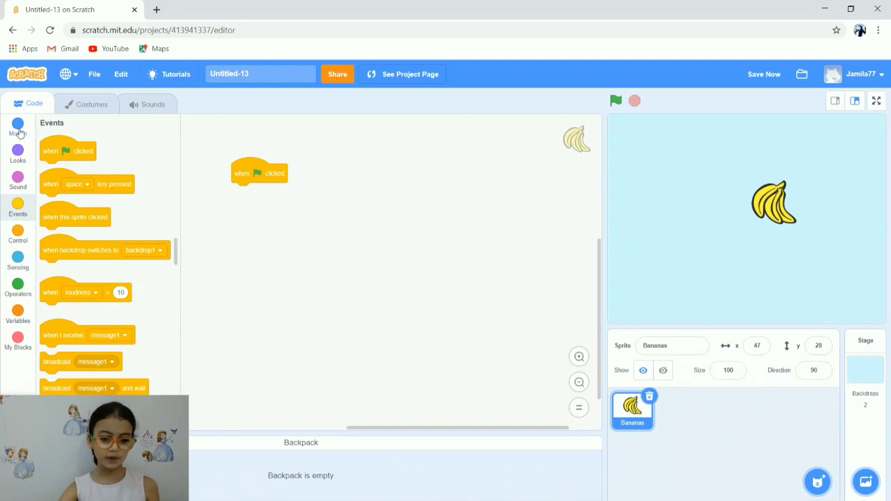
pyautogui.click(17, 126)
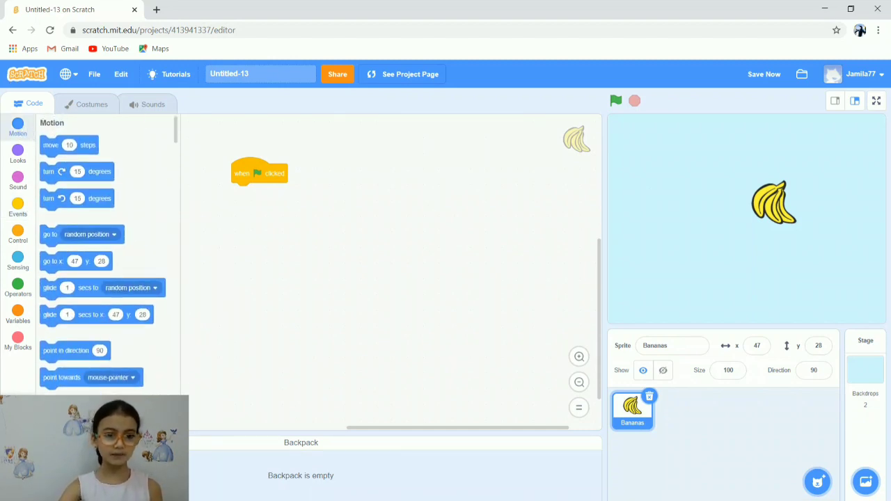
pyautogui.moveTo(70, 144); pyautogui.dragTo(213, 231)
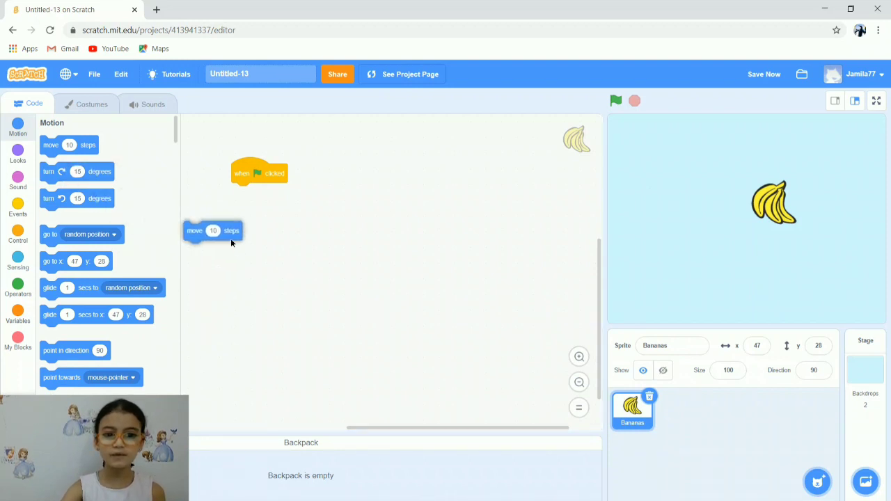
pyautogui.moveTo(213, 231); pyautogui.dragTo(260, 192)
pyautogui.write('8')
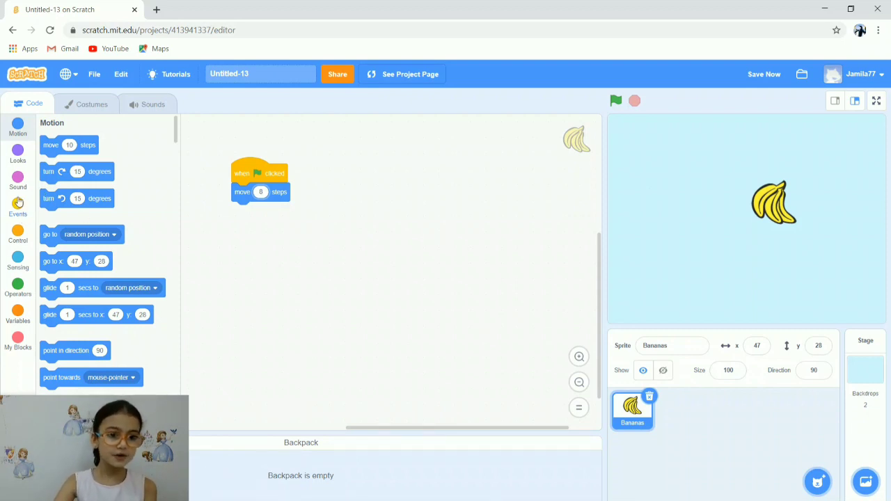
# Attach a forever loop below 'move 8 steps' and drop an empty if-then inside it
pyautogui.click(17, 236)
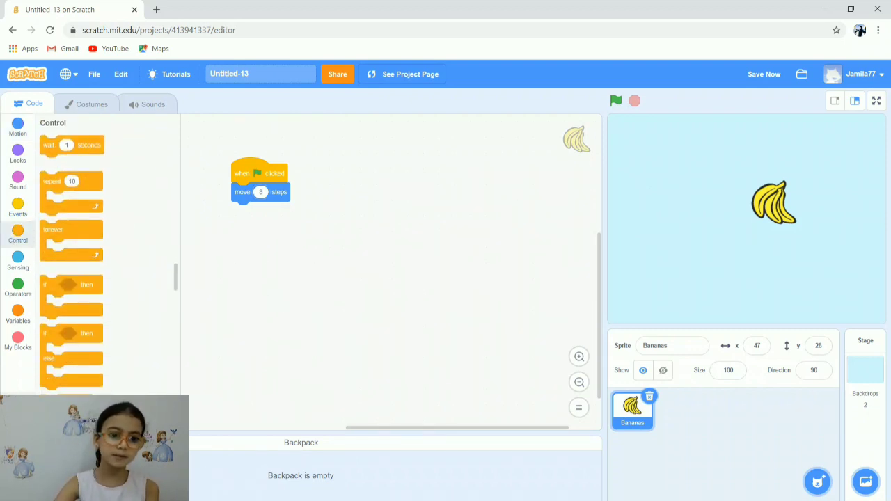
pyautogui.moveTo(72, 236); pyautogui.dragTo(206, 240)
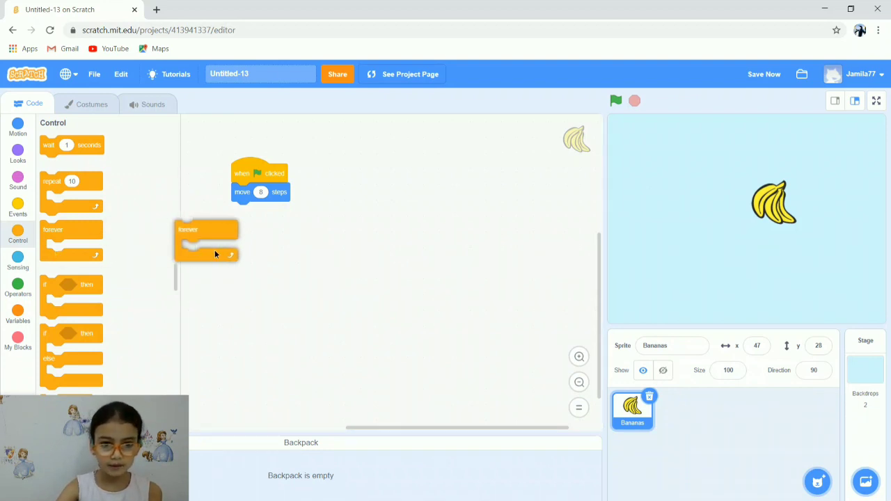
pyautogui.moveTo(205, 240); pyautogui.dragTo(250, 212)
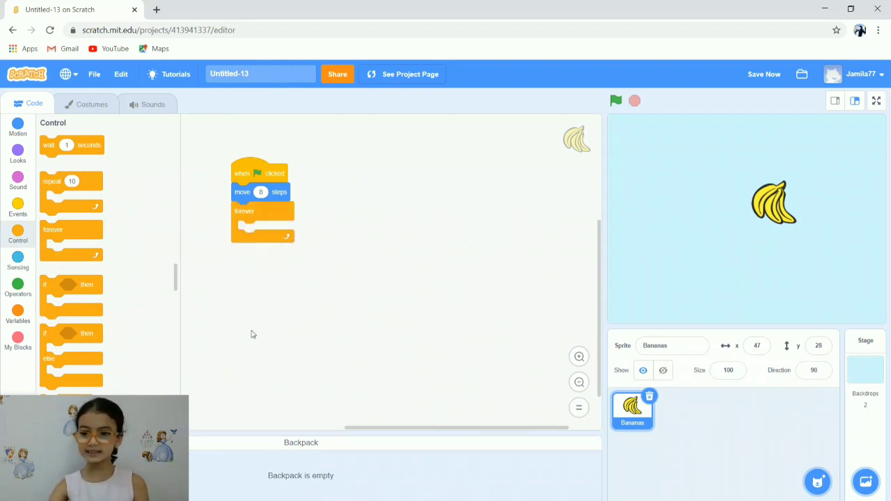
pyautogui.moveTo(731, 351)
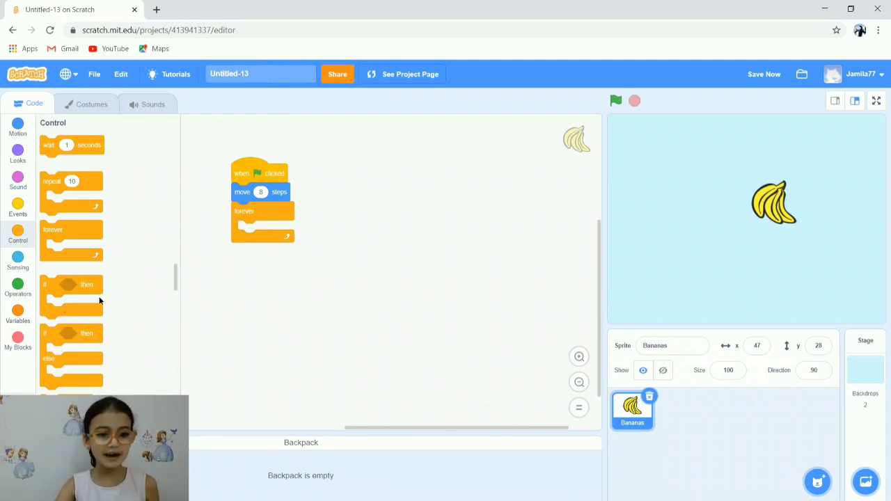
pyautogui.moveTo(72, 284); pyautogui.dragTo(244, 261)
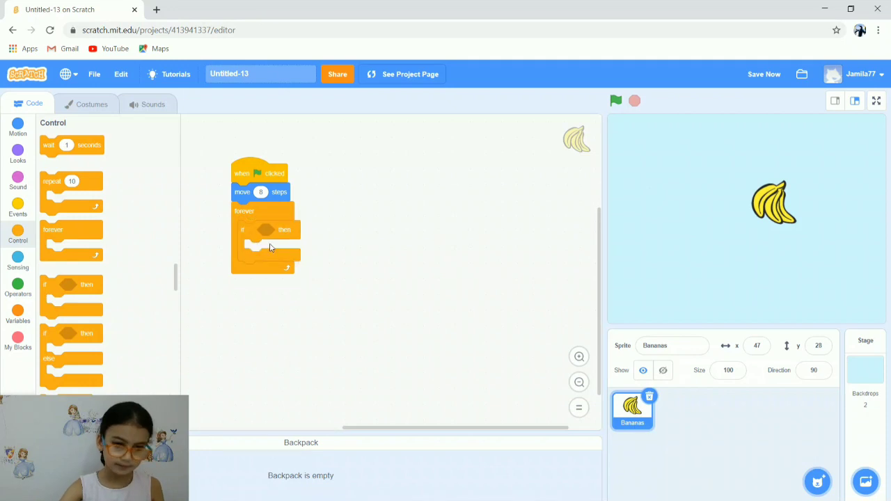
# Reassemble the script: forever under the flag hat, containing 'move 8 steps' then the if-then
pyautogui.click(17, 128)
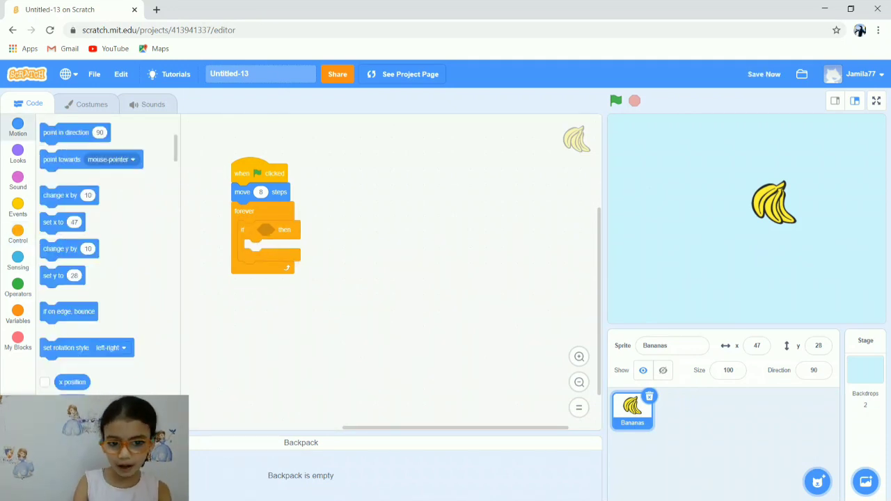
pyautogui.moveTo(362, 162)
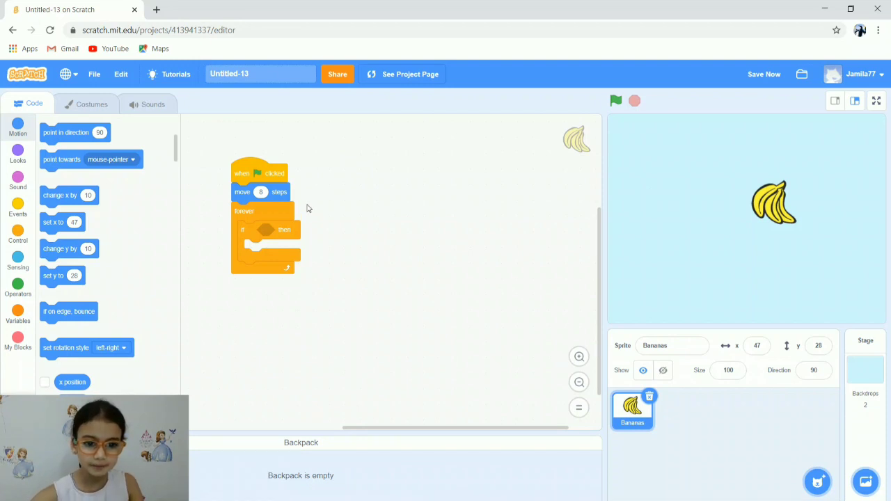
pyautogui.moveTo(265, 229); pyautogui.dragTo(352, 263)
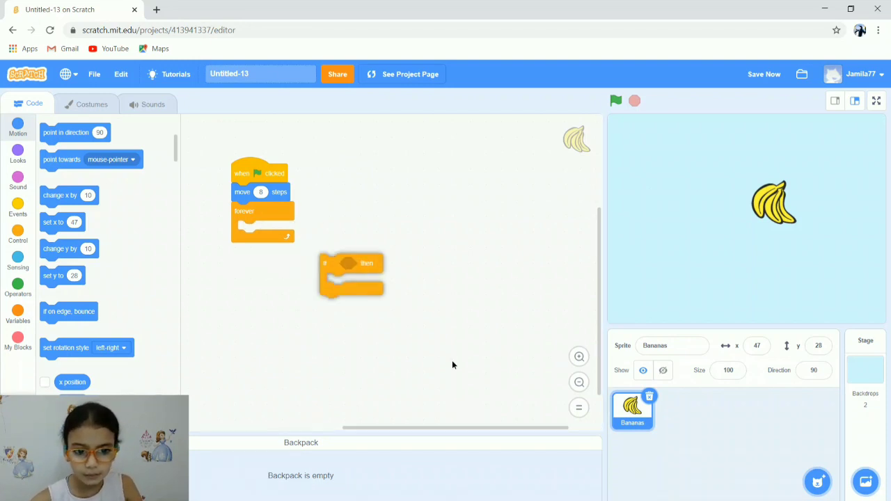
pyautogui.moveTo(352, 275); pyautogui.dragTo(439, 345)
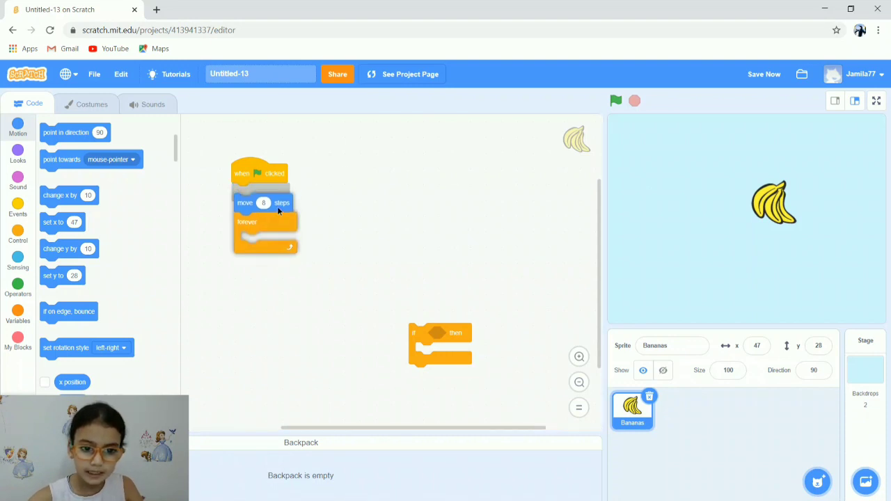
pyautogui.moveTo(247, 222); pyautogui.dragTo(261, 287)
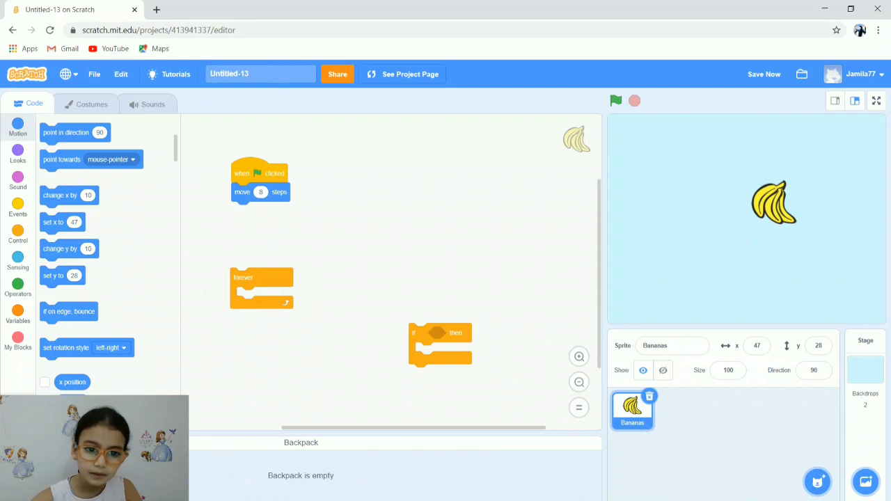
pyautogui.moveTo(260, 192); pyautogui.dragTo(268, 308)
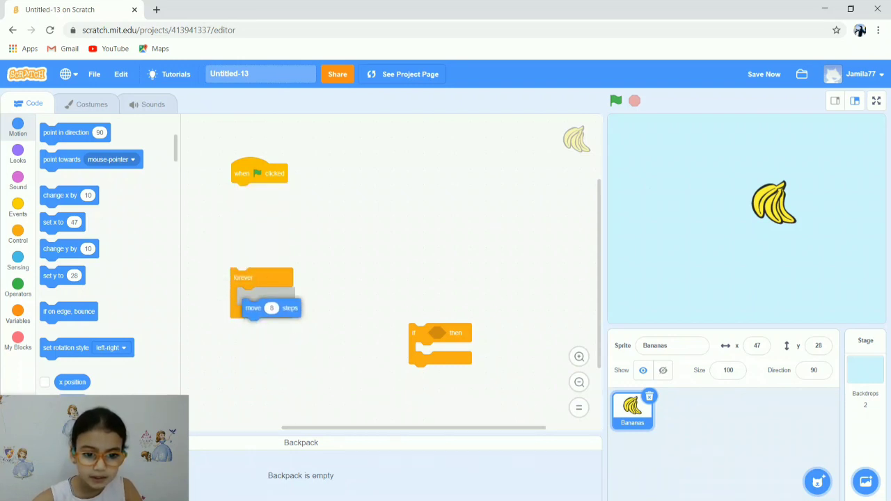
pyautogui.moveTo(267, 308); pyautogui.dragTo(263, 296)
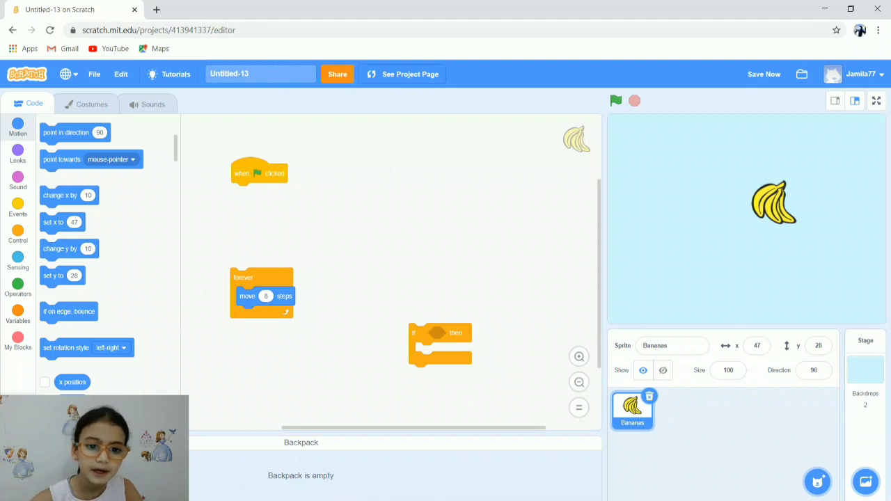
pyautogui.moveTo(243, 277); pyautogui.dragTo(245, 192)
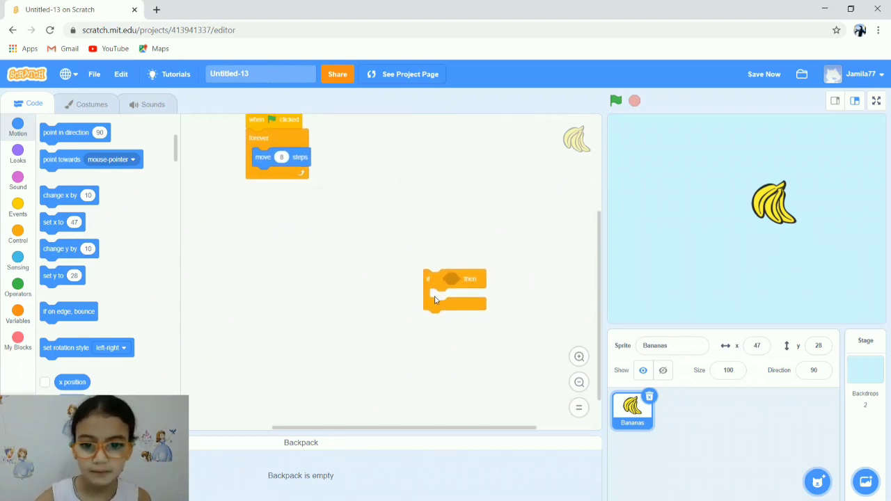
pyautogui.moveTo(455, 289); pyautogui.dragTo(327, 139)
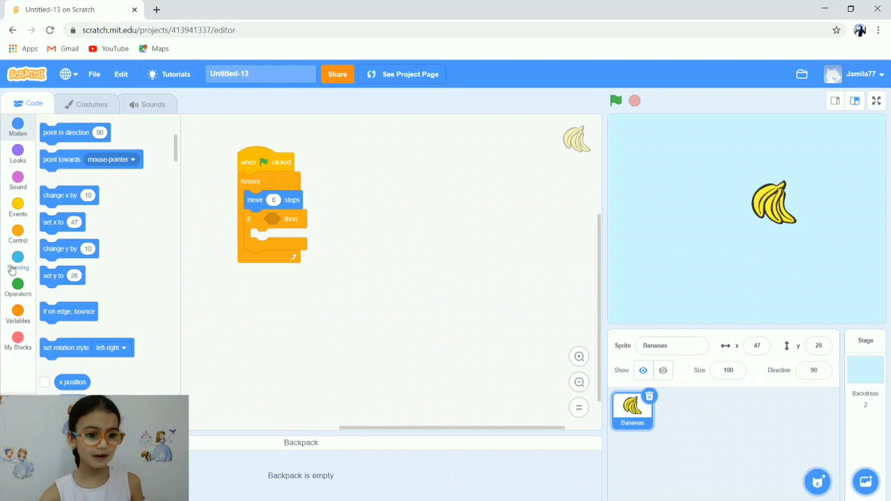
pyautogui.moveTo(18, 284)
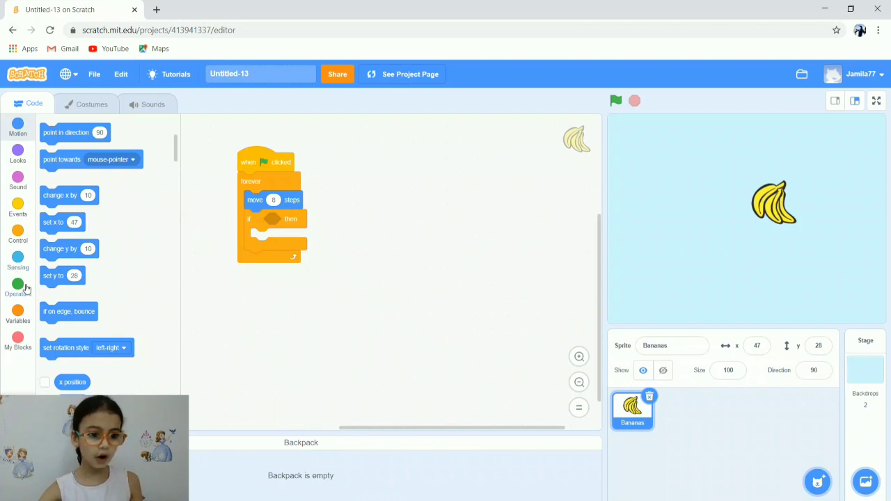
# Set the if condition to 'x position > 240' using an operator and the Motion reporter
pyautogui.click(18, 284)
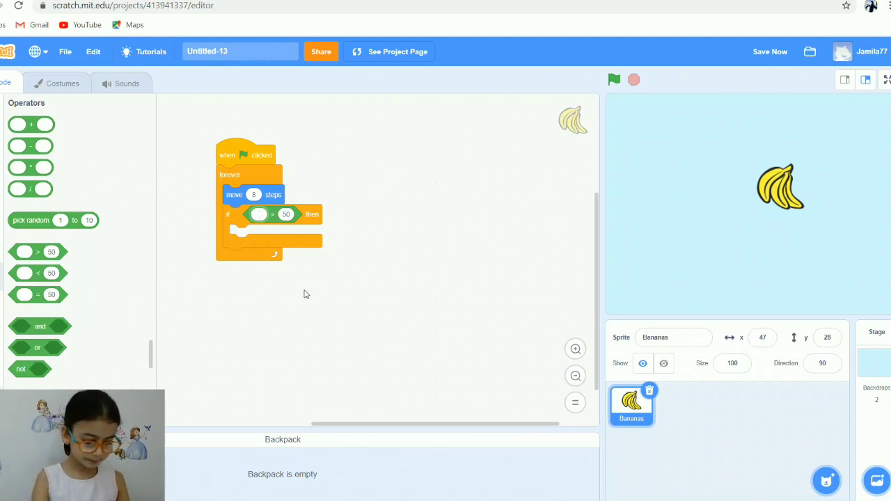
pyautogui.moveTo(286, 230)
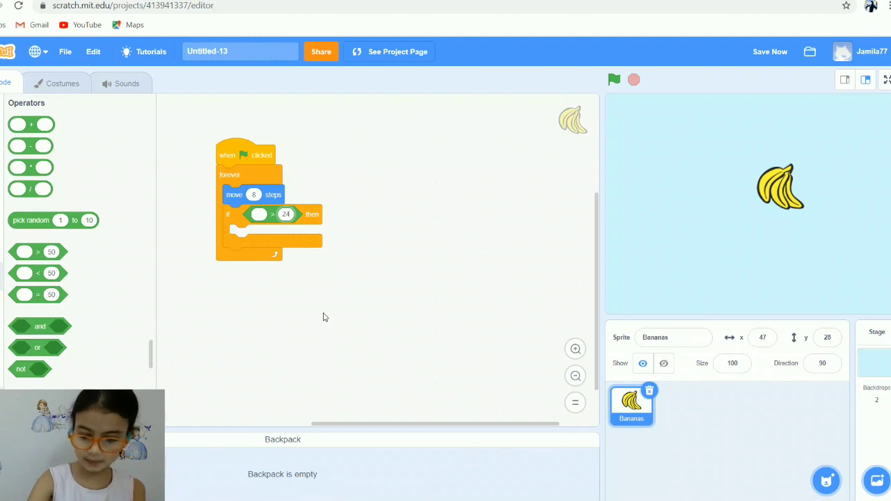
pyautogui.write('240')
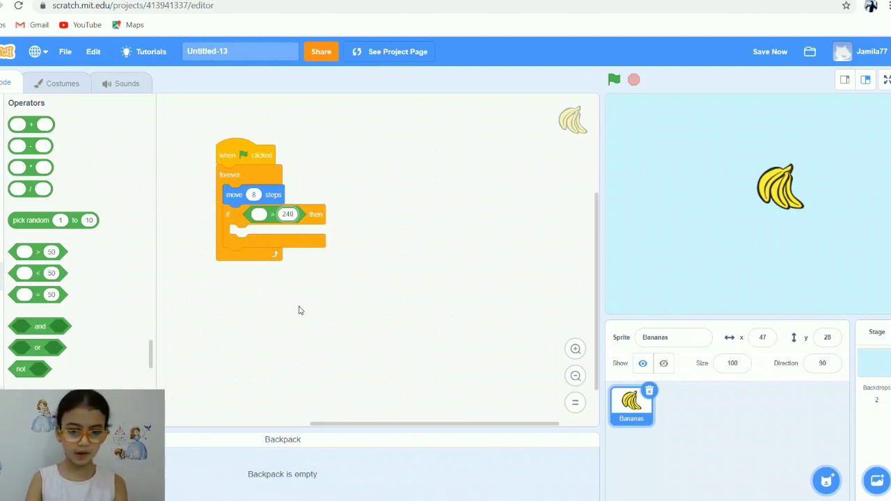
pyautogui.moveTo(387, 24)
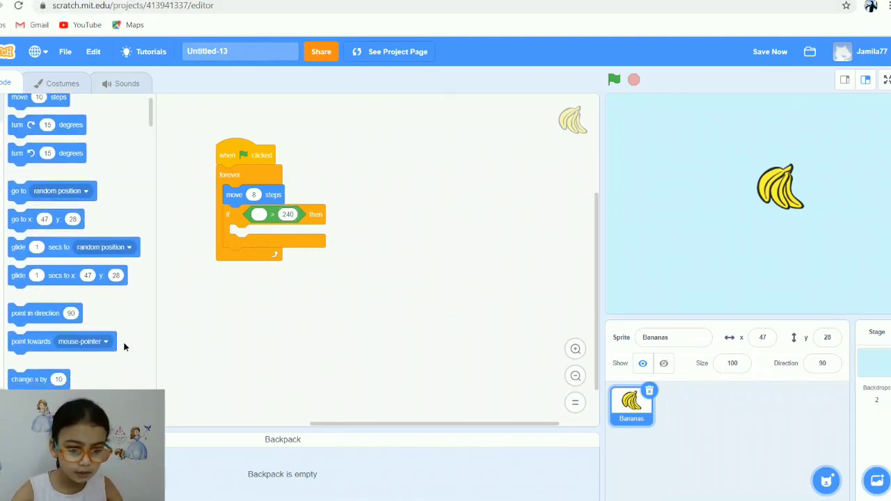
pyautogui.scroll(-3)
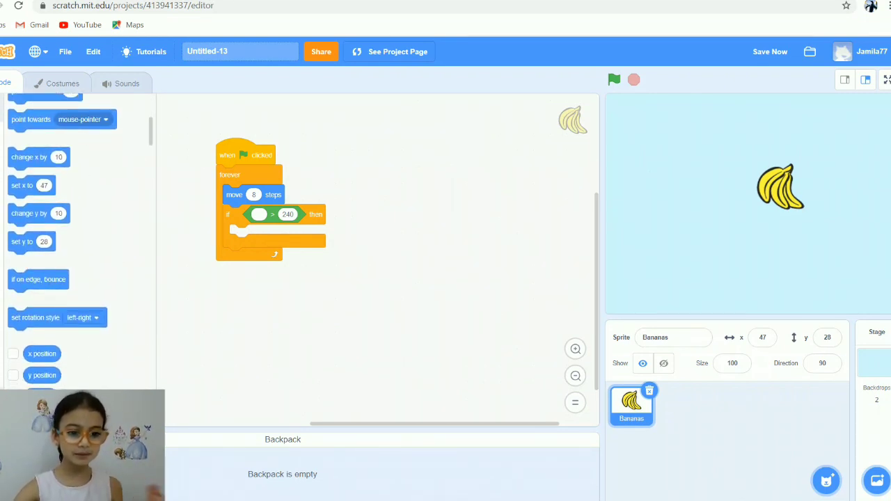
pyautogui.moveTo(42, 354); pyautogui.dragTo(228, 259)
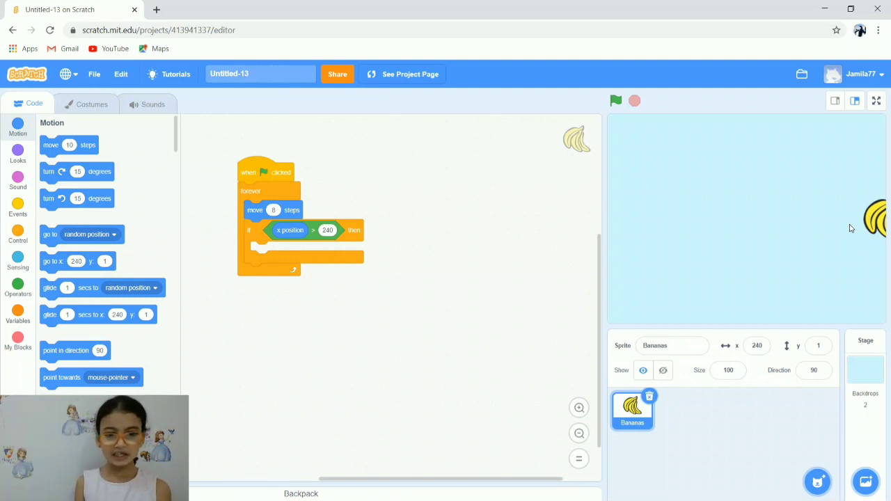
pyautogui.moveTo(313, 109)
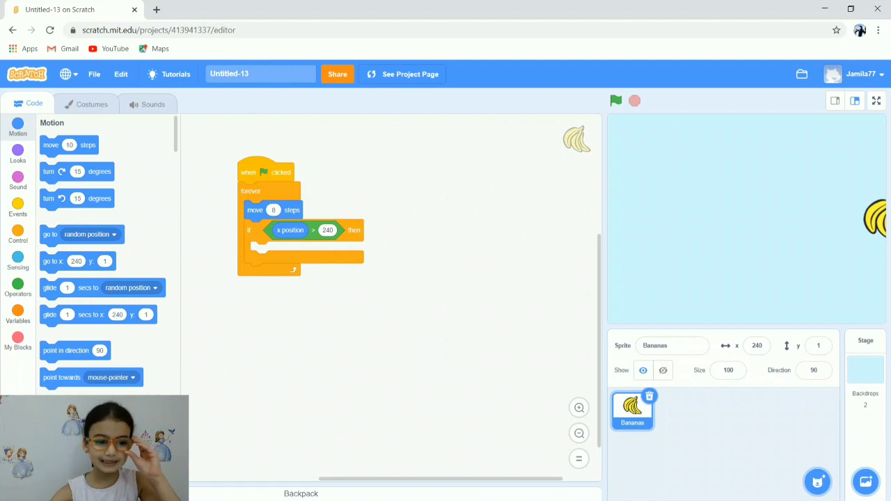
# Place a 'go to x: -240 y: 1' block inside the if-then
pyautogui.moveTo(78, 262); pyautogui.dragTo(206, 253)
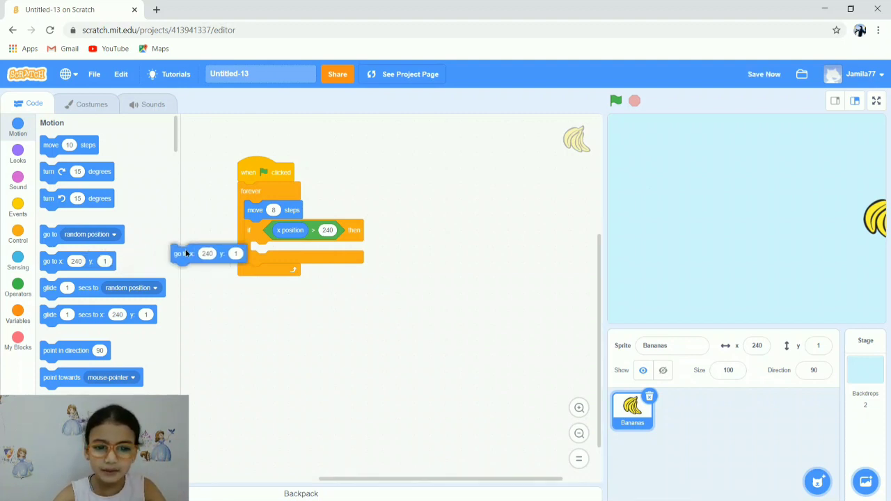
pyautogui.moveTo(202, 253); pyautogui.dragTo(287, 248)
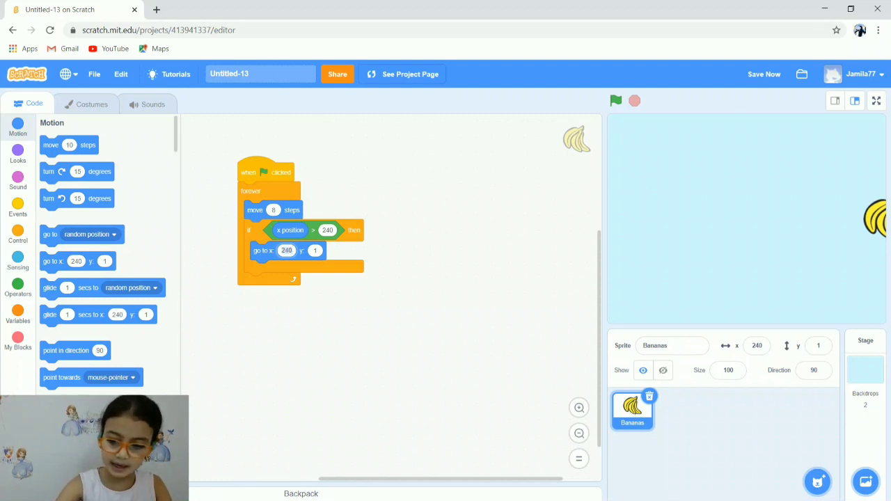
pyautogui.click(286, 250)
pyautogui.write('-')
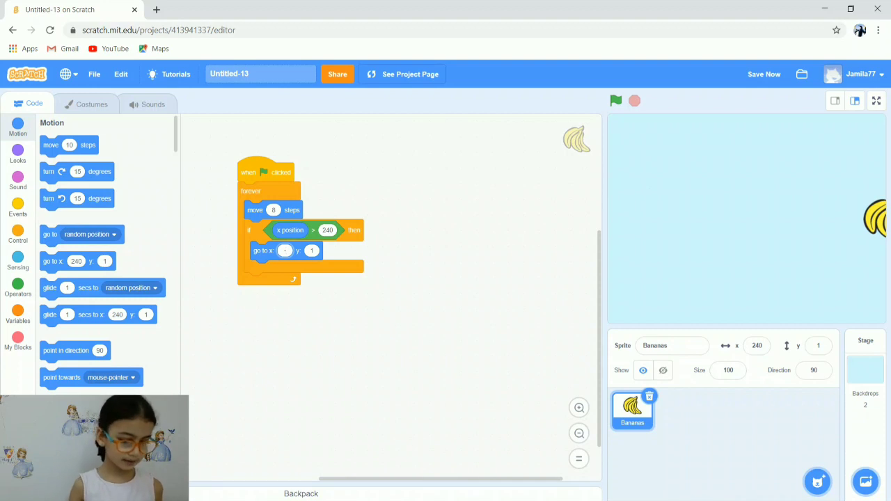
pyautogui.write('240')
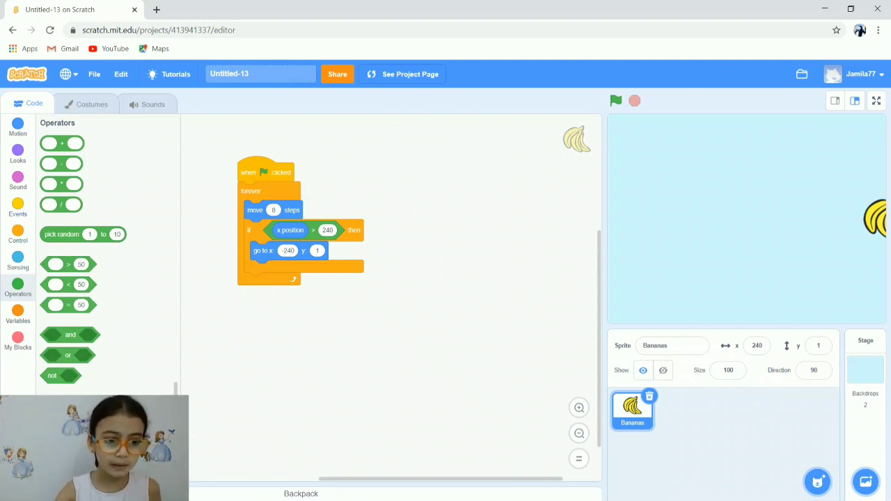
# Put 'pick random -150 to 150' into the go-to block's y slot
pyautogui.moveTo(82, 234); pyautogui.dragTo(361, 270)
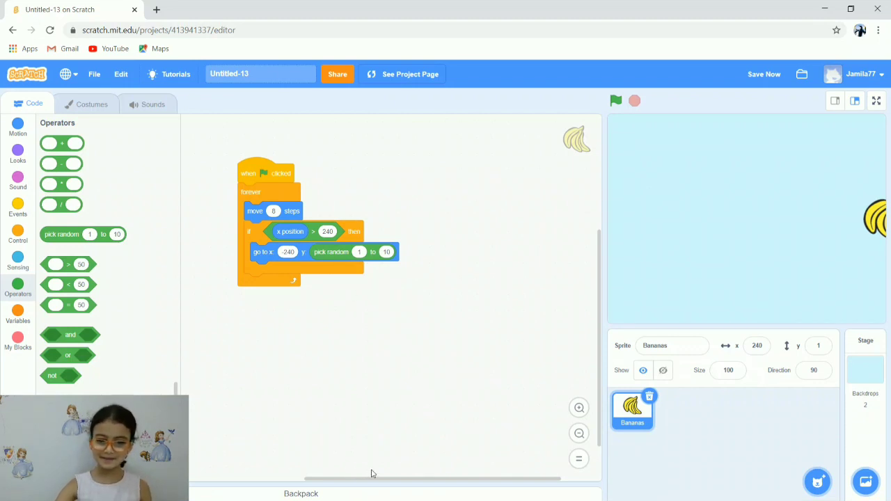
pyautogui.moveTo(40, 178)
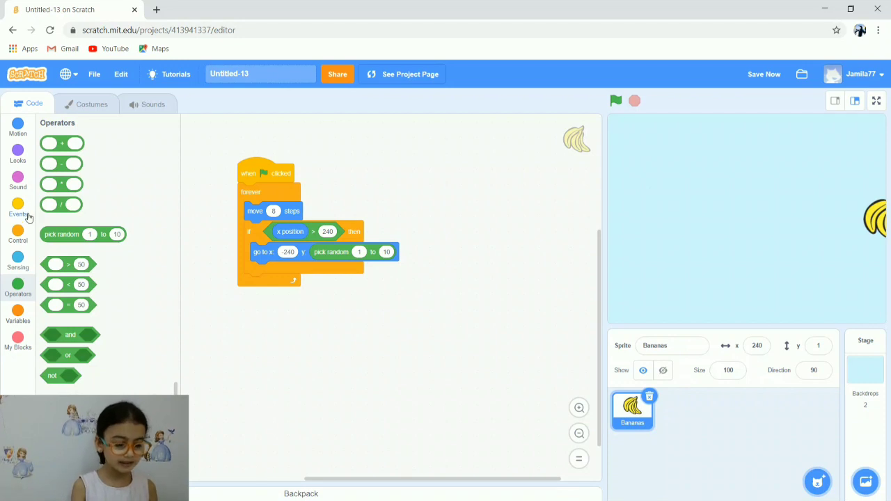
pyautogui.moveTo(28, 241)
pyautogui.write('-150')
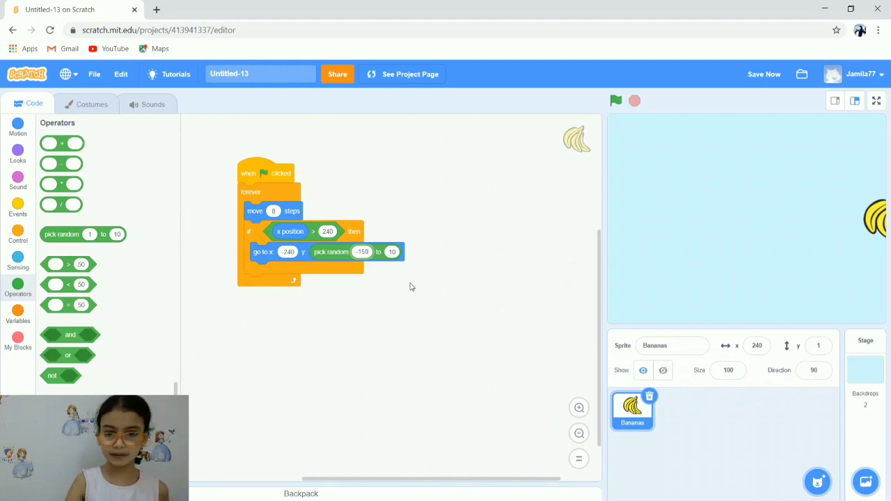
pyautogui.click(392, 252)
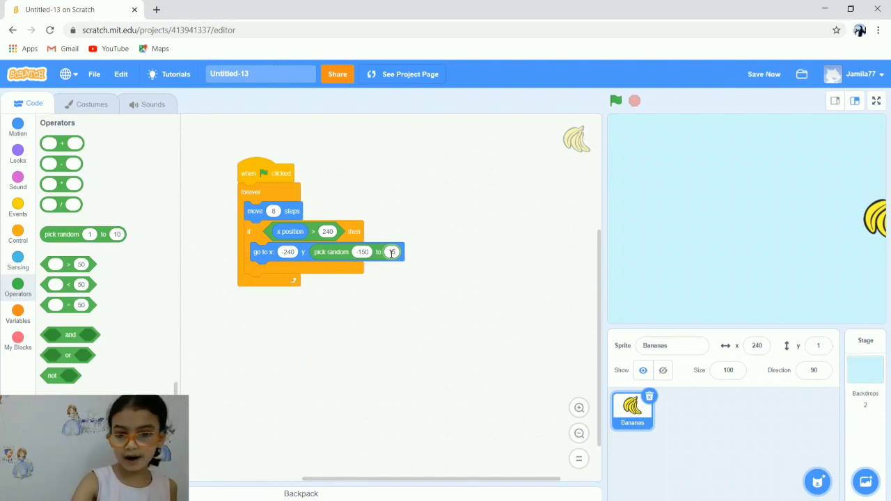
pyautogui.write('150')
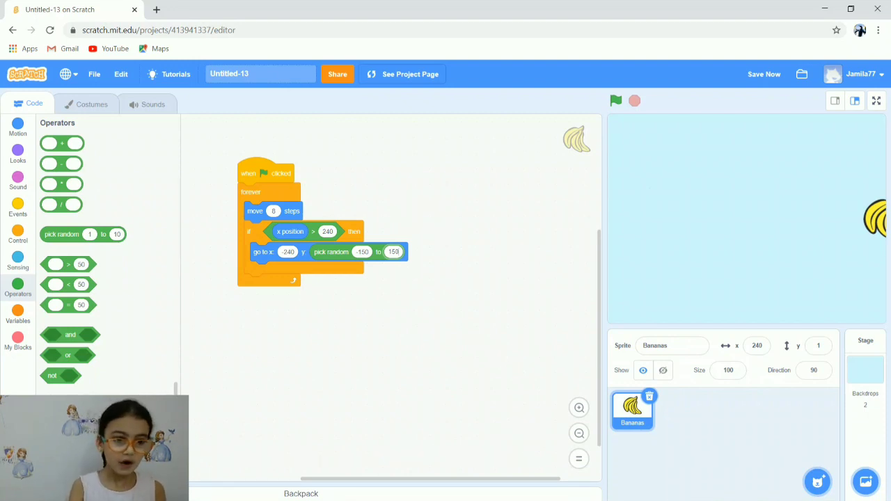
pyautogui.click(18, 236)
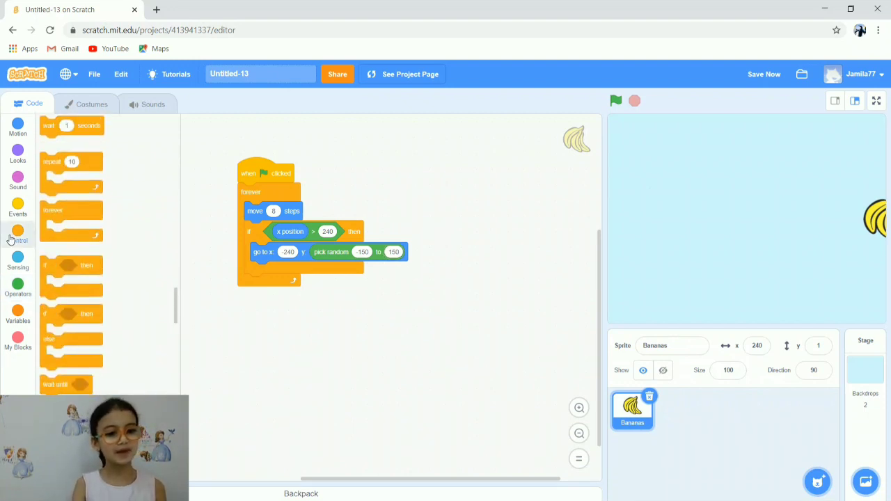
# Add a second if-then testing 'touching mouse-pointer?' and run the game with the green flag
pyautogui.click(17, 236)
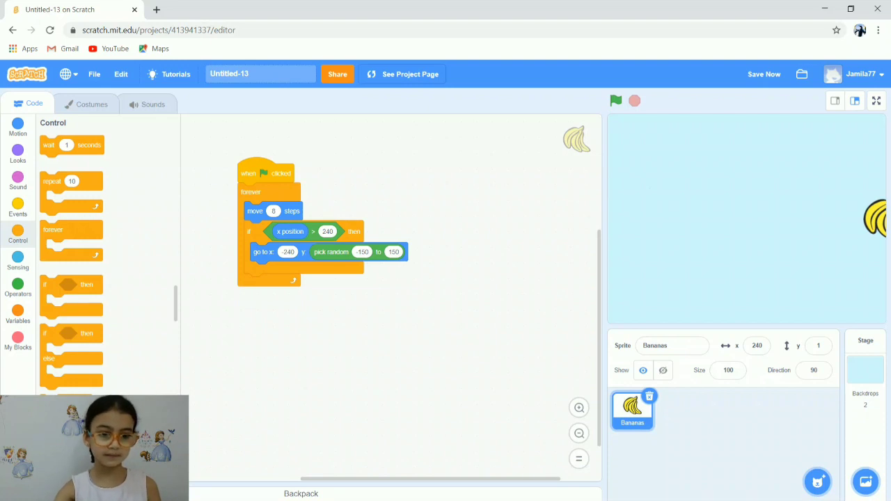
pyautogui.moveTo(70, 285); pyautogui.dragTo(291, 313)
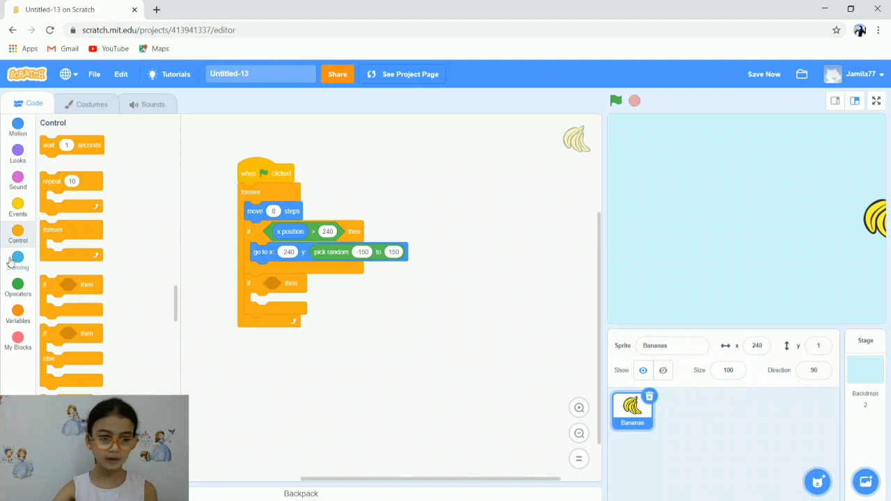
pyautogui.click(17, 261)
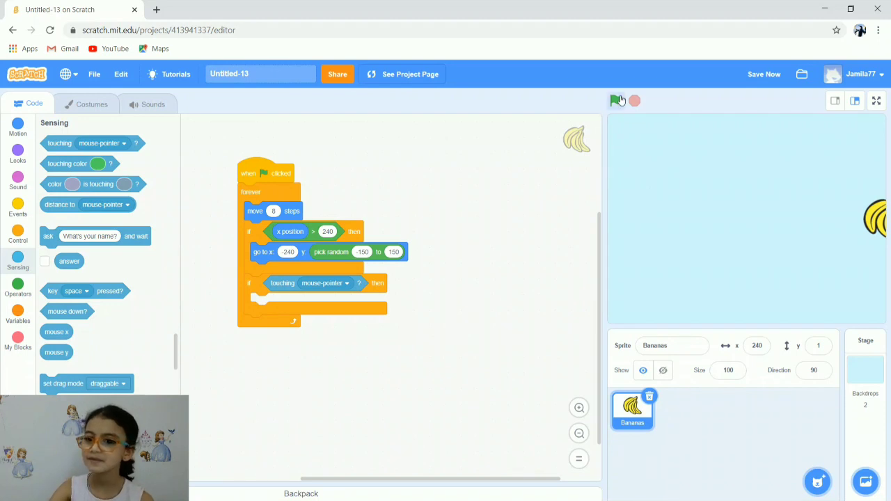
pyautogui.click(616, 101)
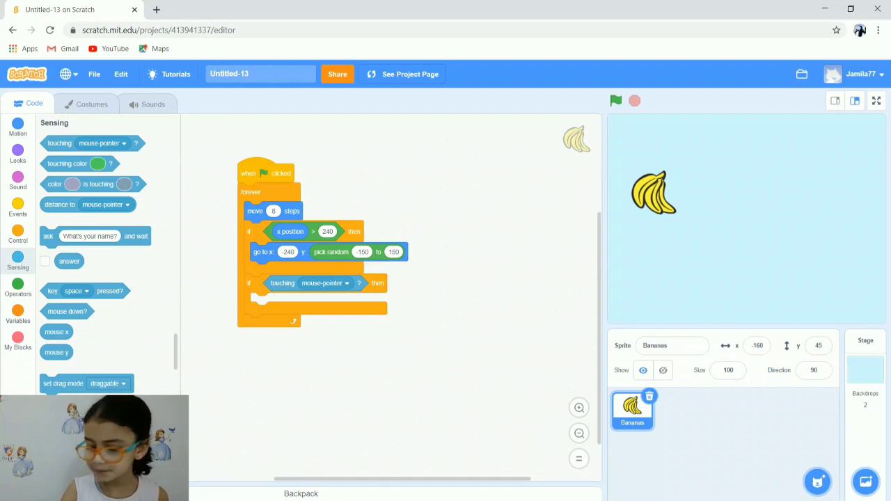
pyautogui.click(616, 101)
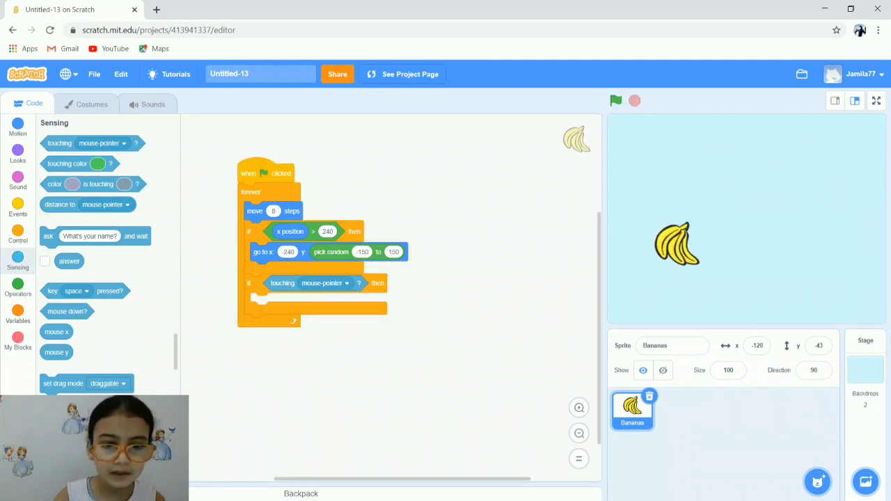
# Duplicate the go to x: -240 y: pick random -150 to 150 block into the touching mouse-pointer check
pyautogui.rightClick(263, 252)
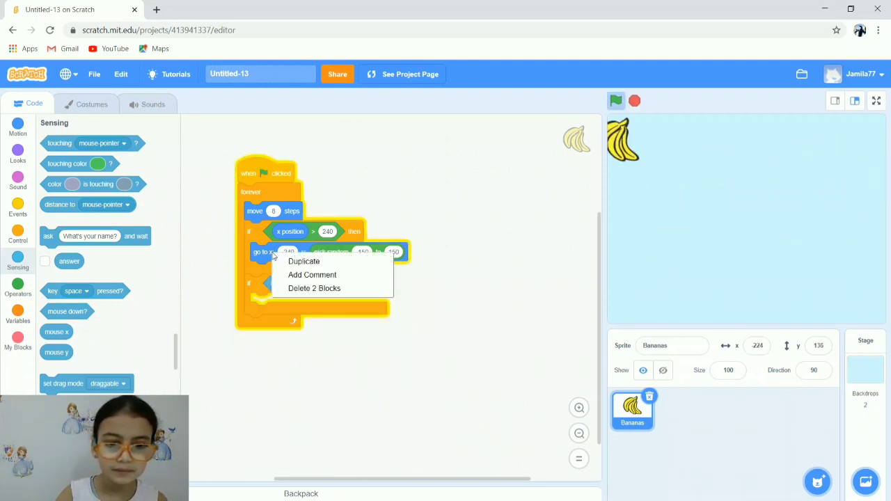
pyautogui.click(303, 261)
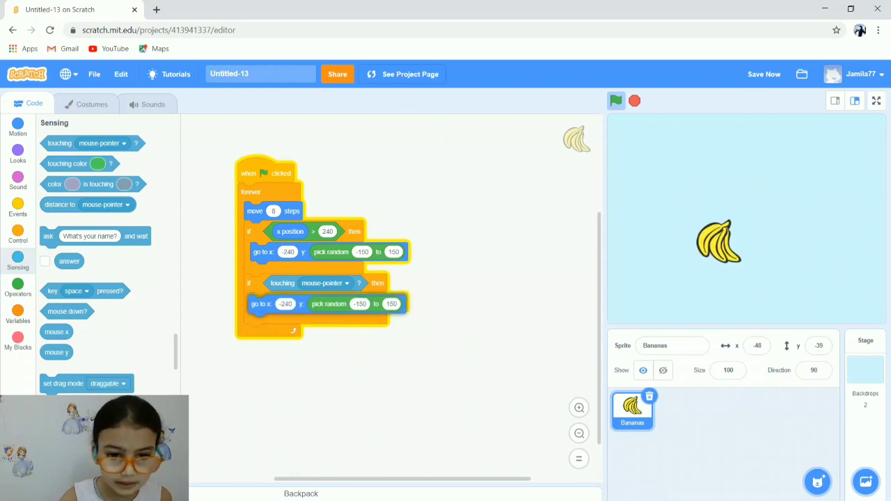
pyautogui.click(616, 101)
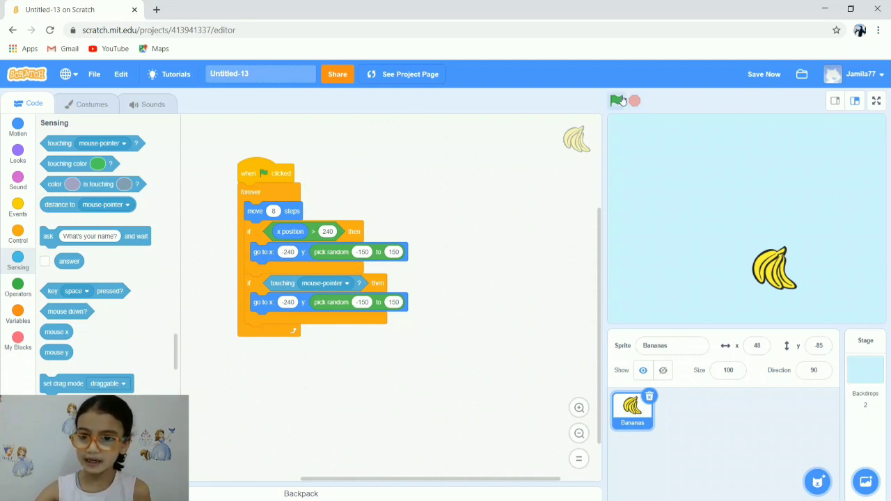
pyautogui.click(616, 101)
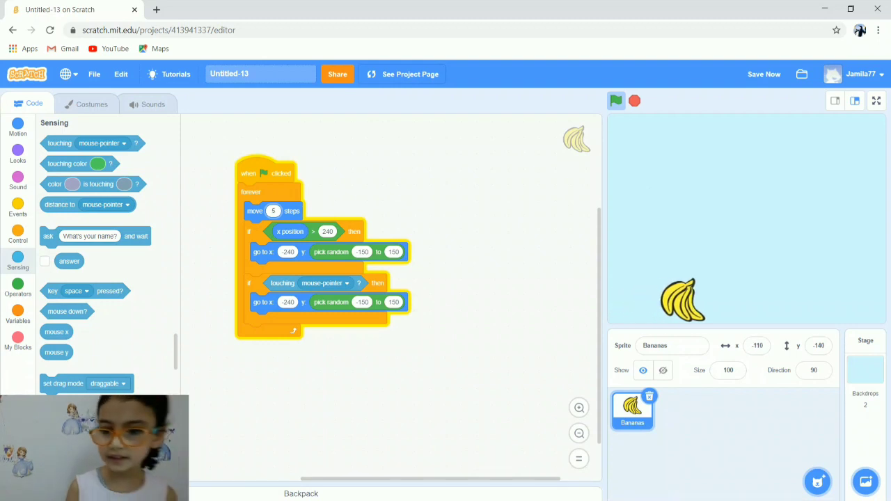
pyautogui.write('5')
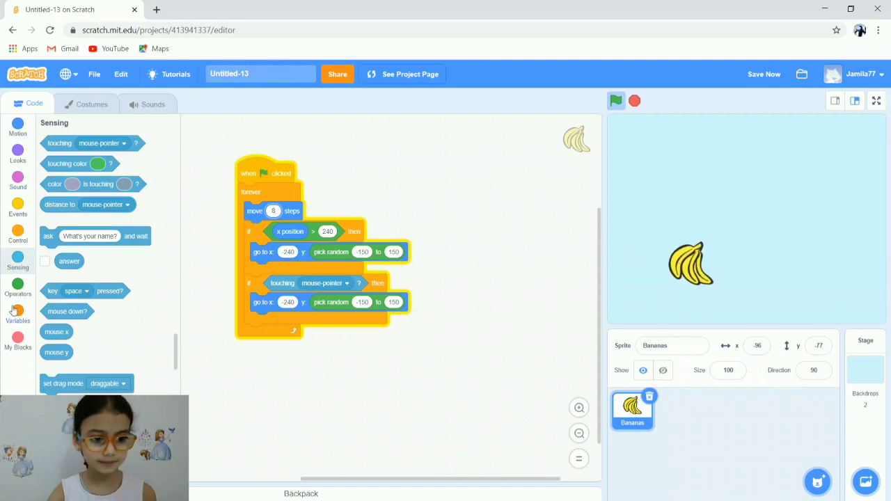
# Make a new variable named 'Score' for all sprites
pyautogui.click(17, 312)
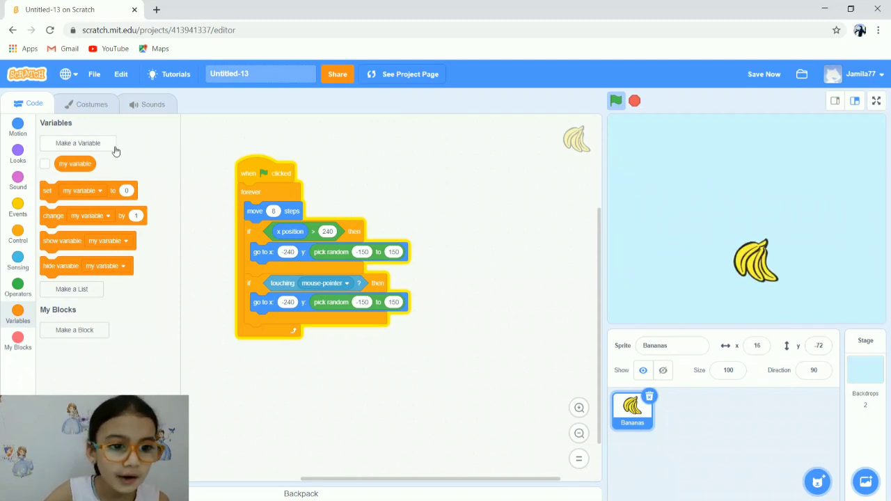
pyautogui.click(78, 143)
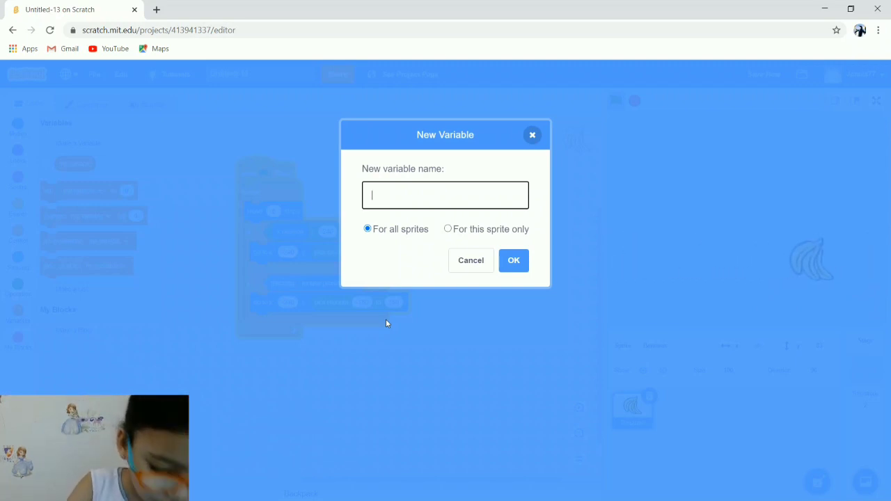
pyautogui.write('Sd')
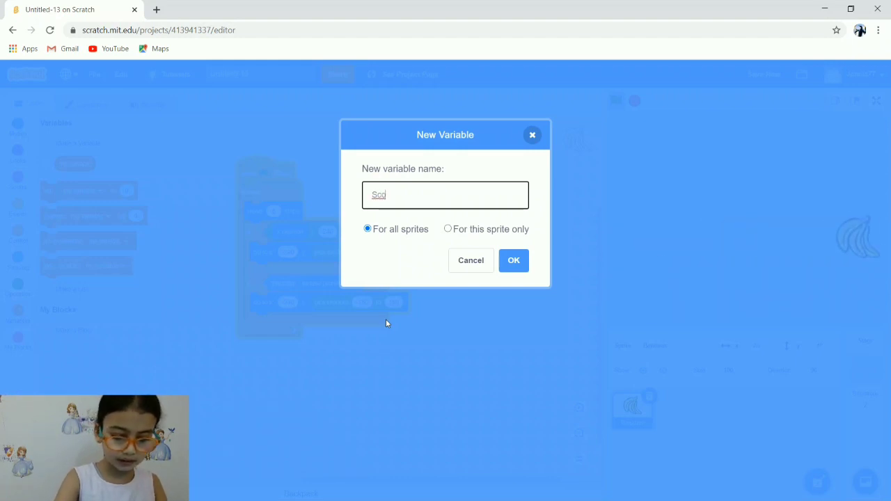
pyautogui.write('Score')
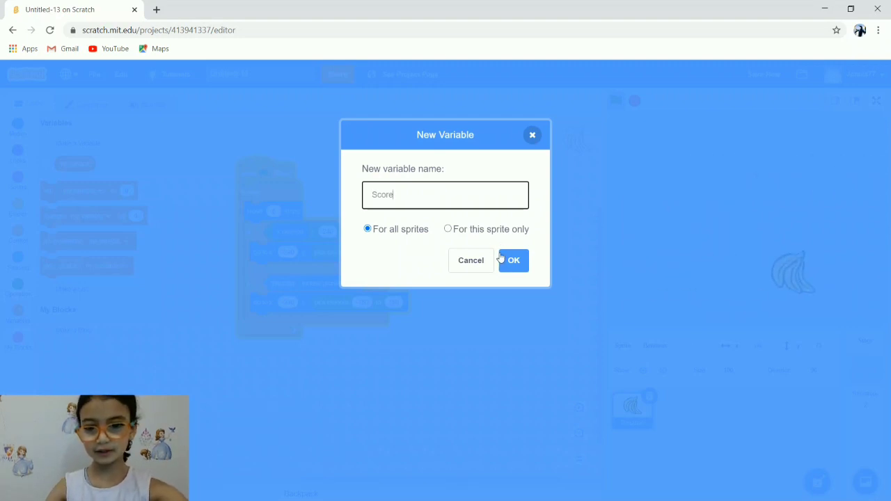
pyautogui.click(514, 259)
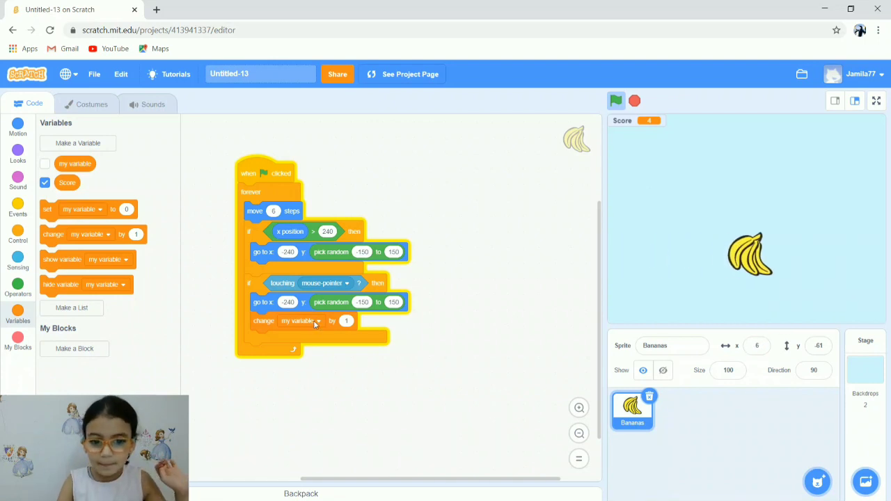
# Switch the change-by-1 block's variable from my variable to Score
pyautogui.click(301, 321)
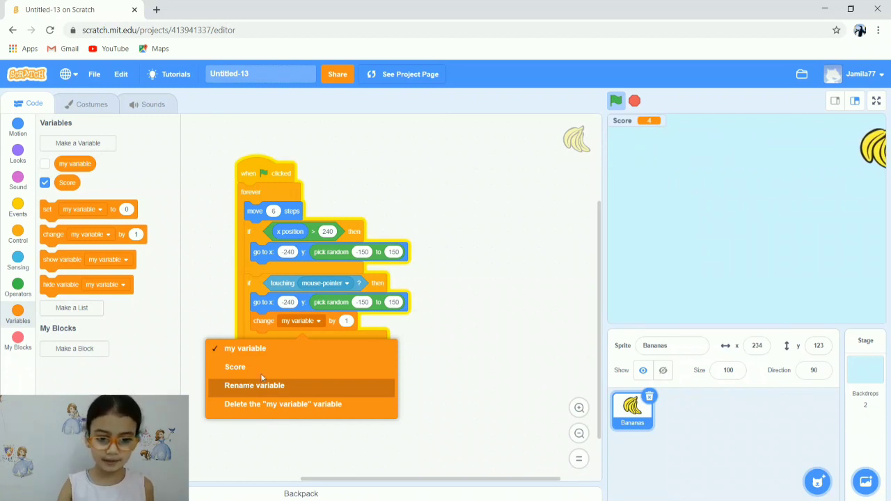
pyautogui.click(236, 367)
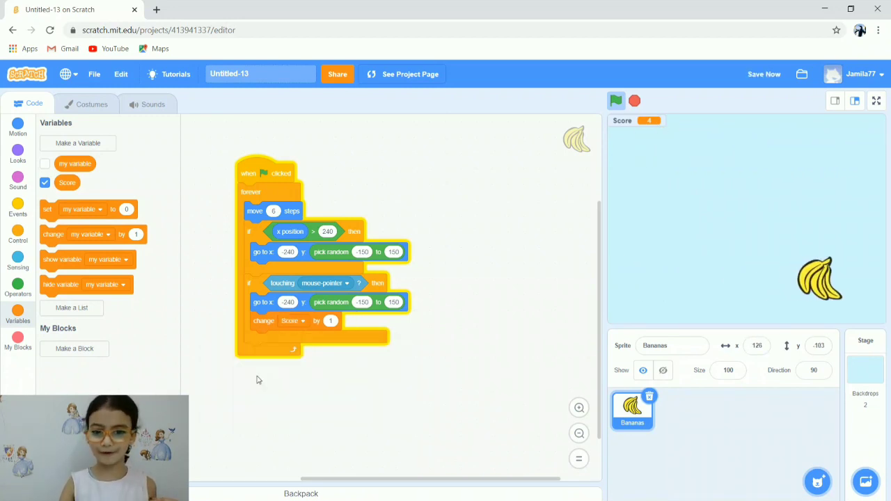